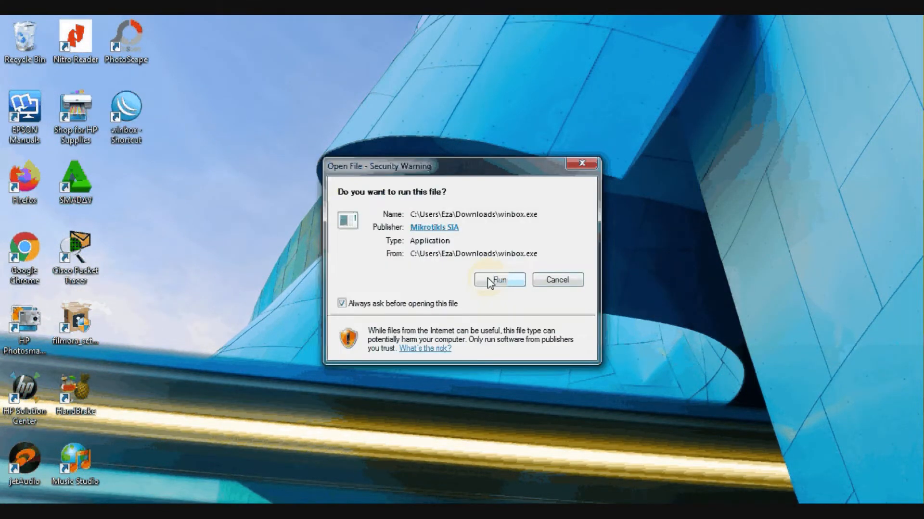
- Allow WinBox to run and connect to the router discovered under Neighbors
click(498, 280)
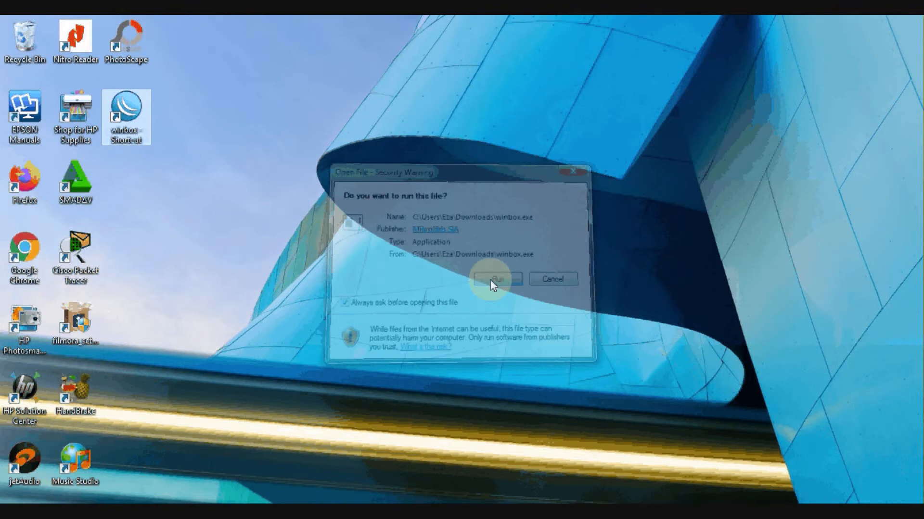
click(496, 279)
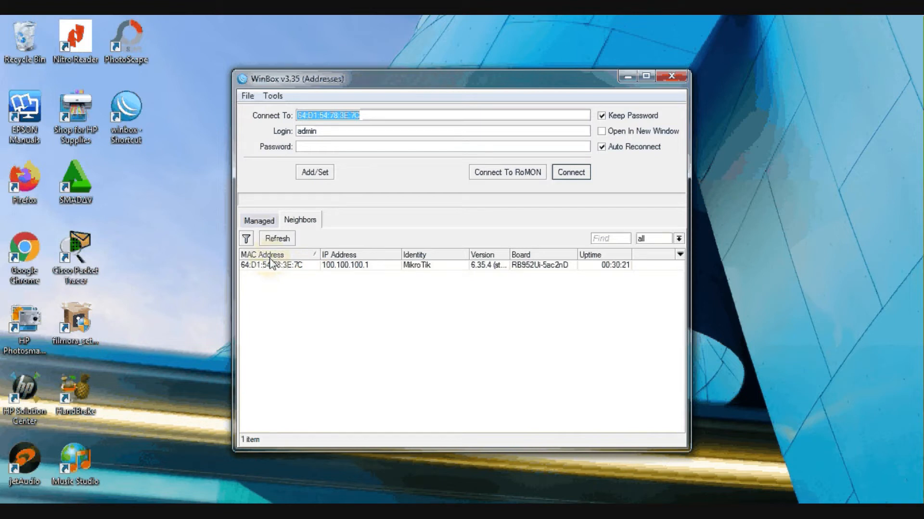
click(277, 264)
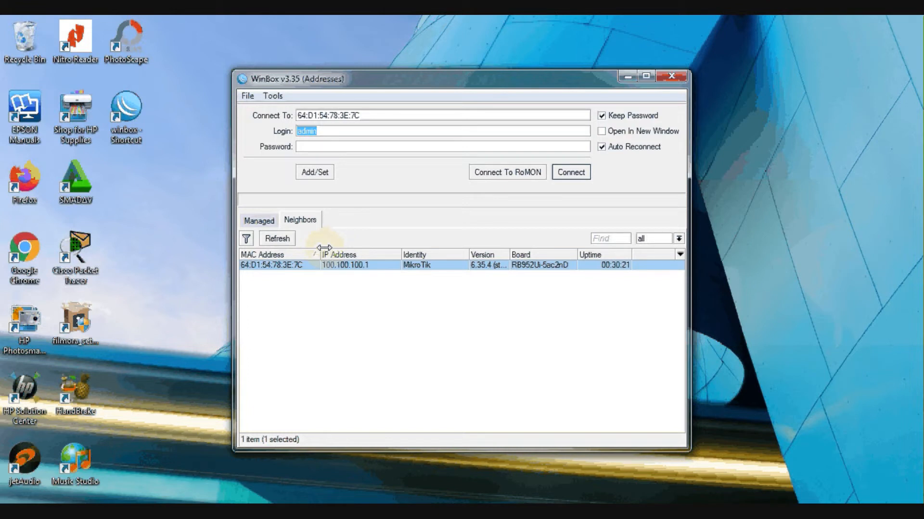
click(570, 173)
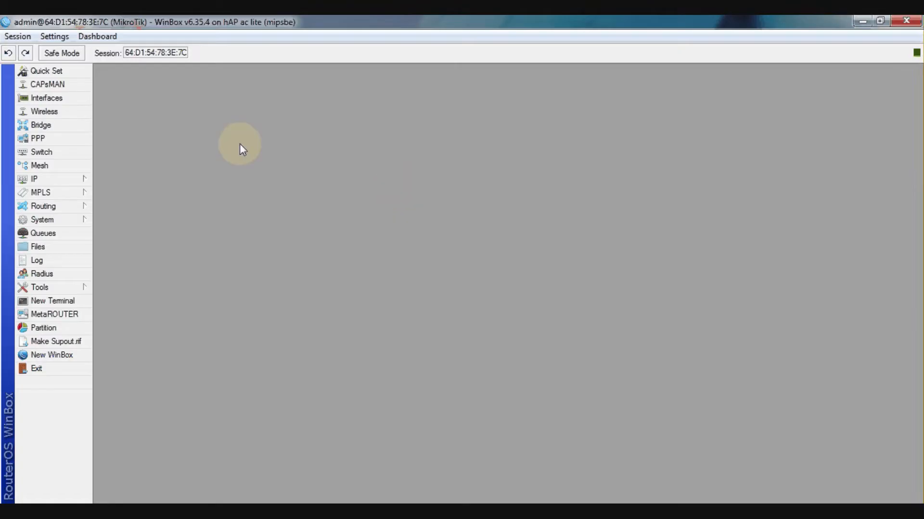
mouse_move(614, 178)
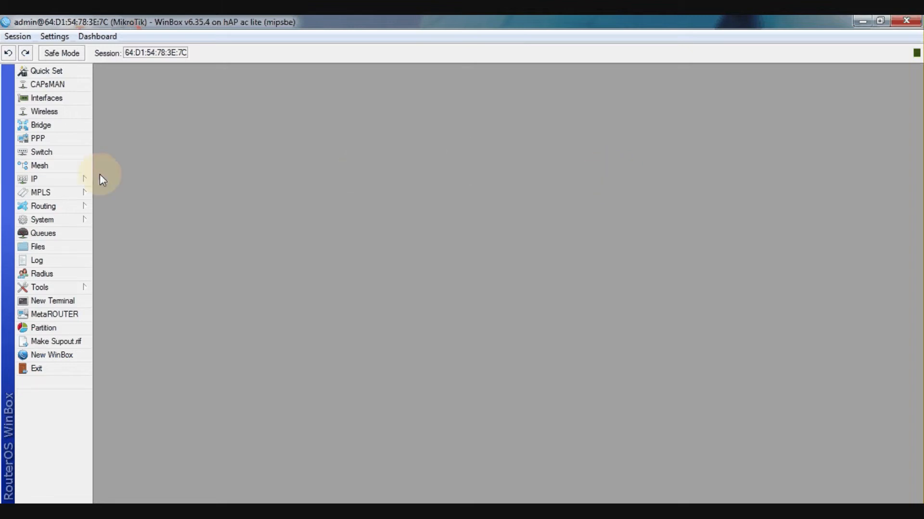
- Open the DHCP Server window from the IP menu
click(34, 178)
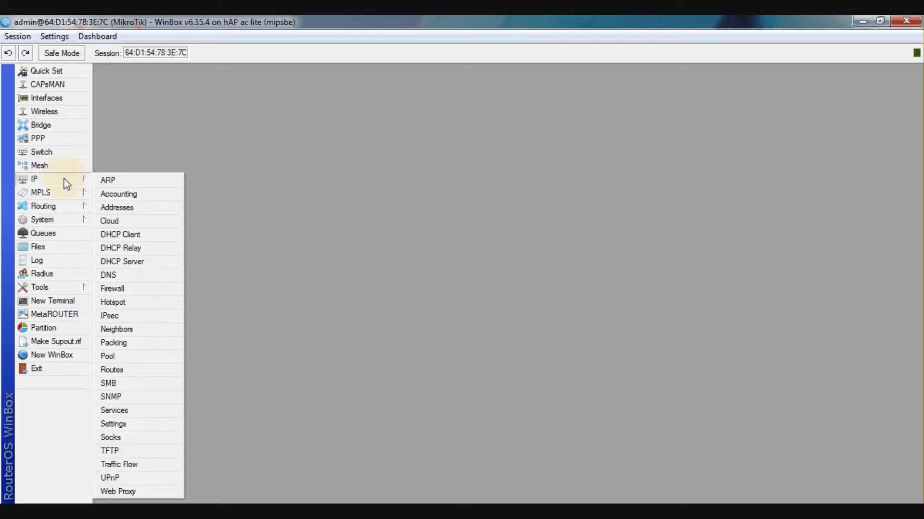
mouse_move(112, 262)
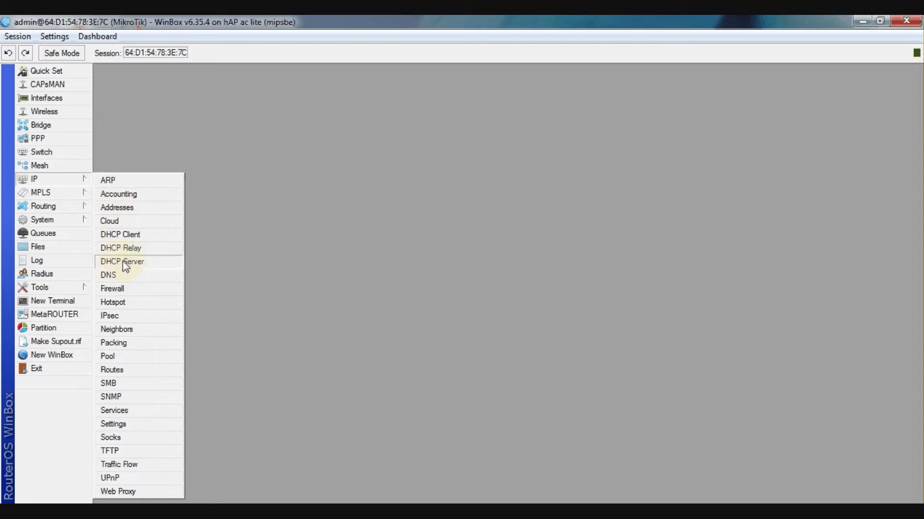
click(122, 261)
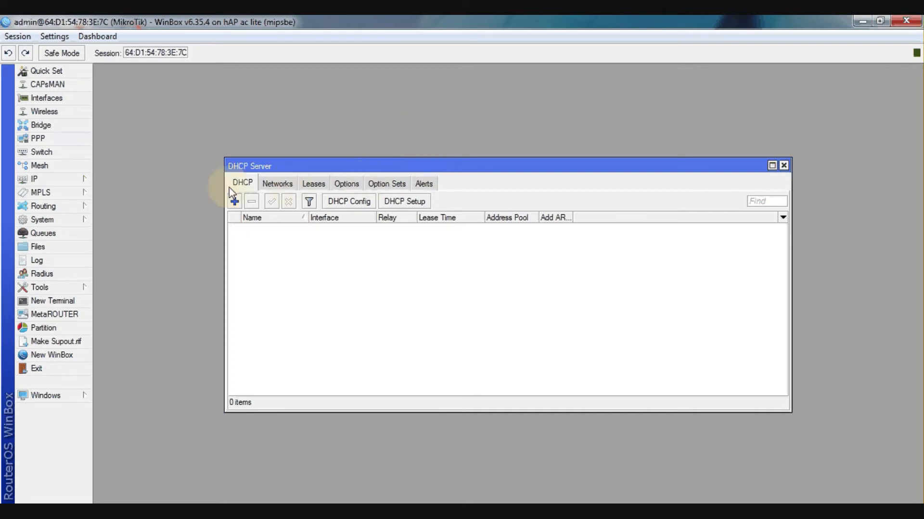
mouse_move(292, 204)
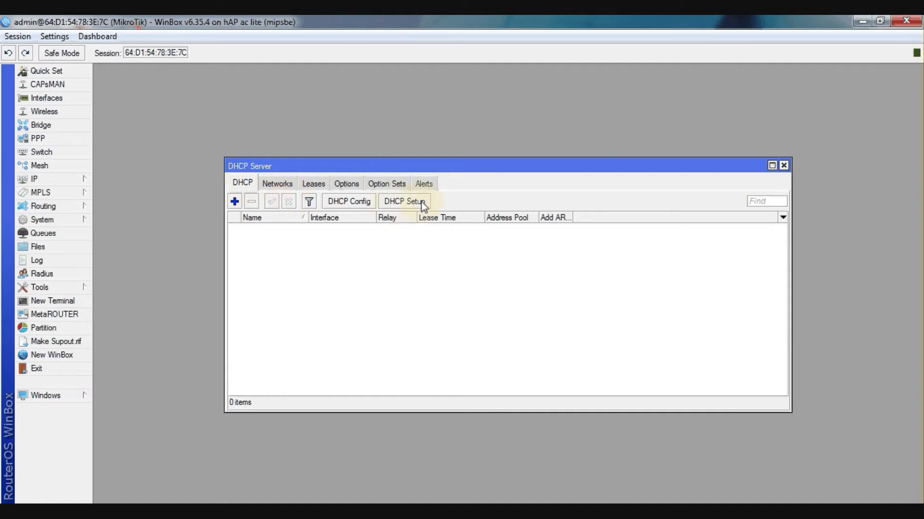
- Start DHCP Setup and choose ether2-LANLokal as the serving interface
click(404, 201)
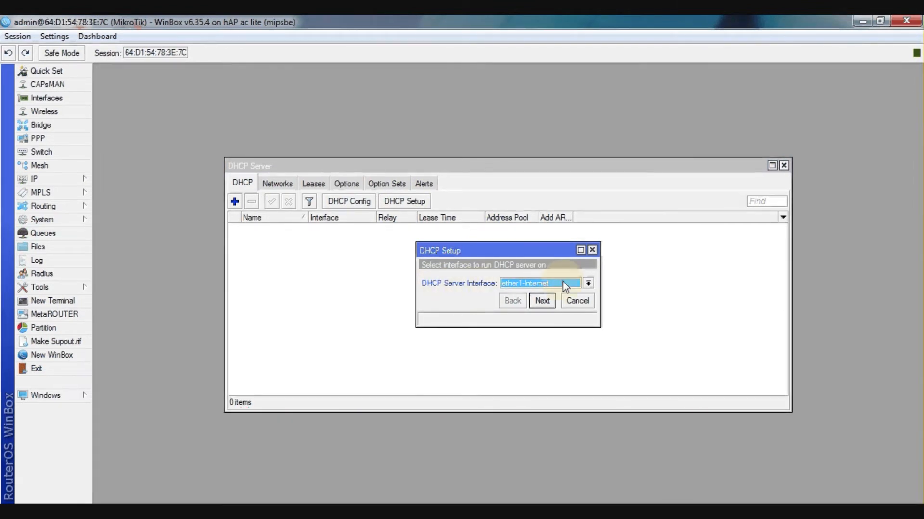
click(588, 283)
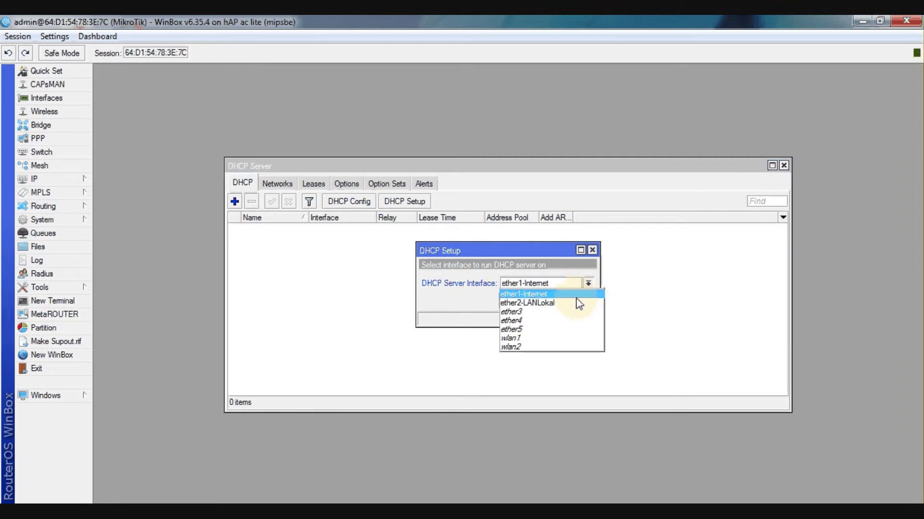
click(526, 303)
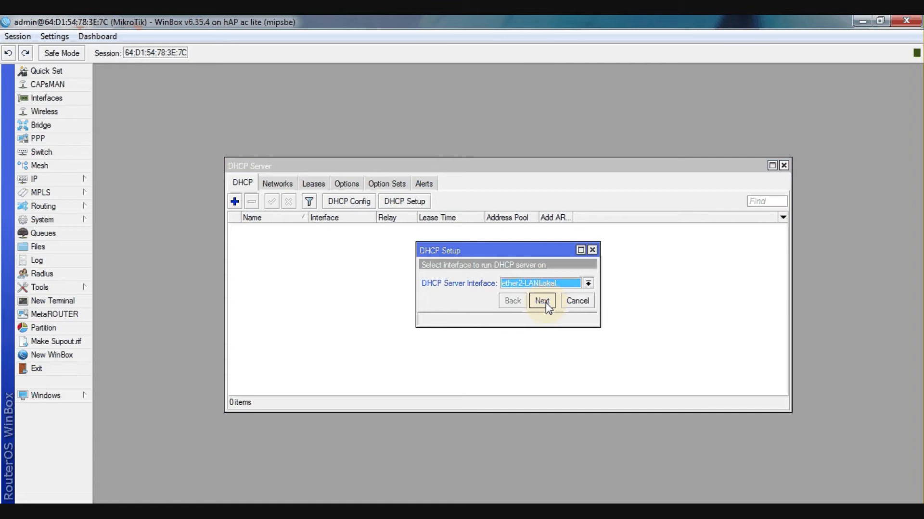
click(540, 300)
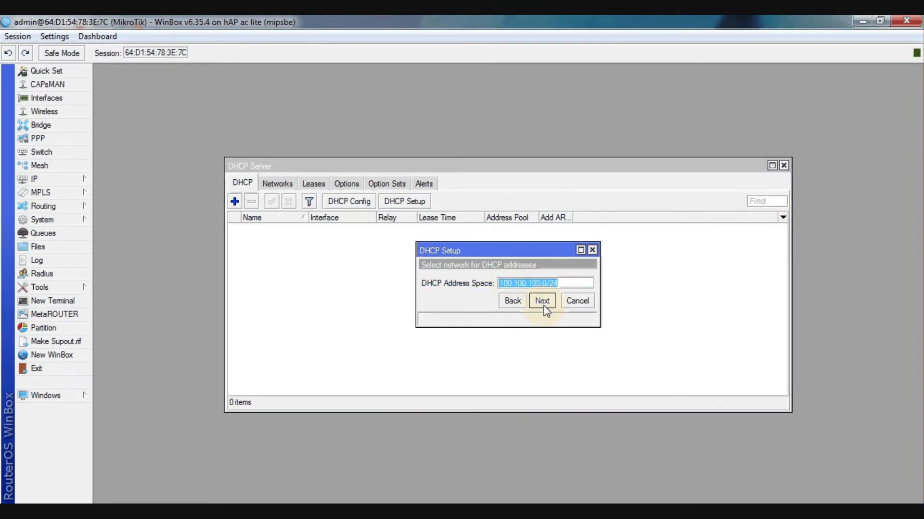
- Accept network 100.100.100.0/24, gateway 100.100.100.1, default pool, no DNS, 00:10:00 lease
click(540, 300)
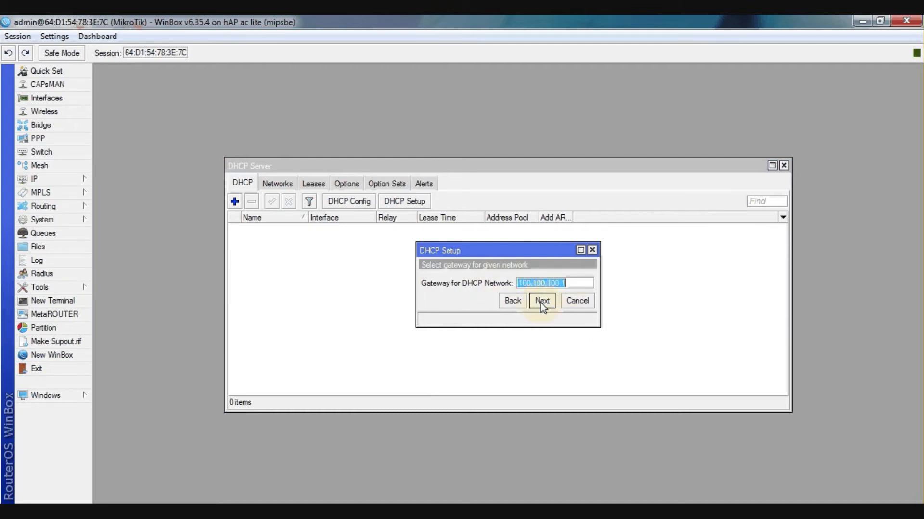
click(541, 300)
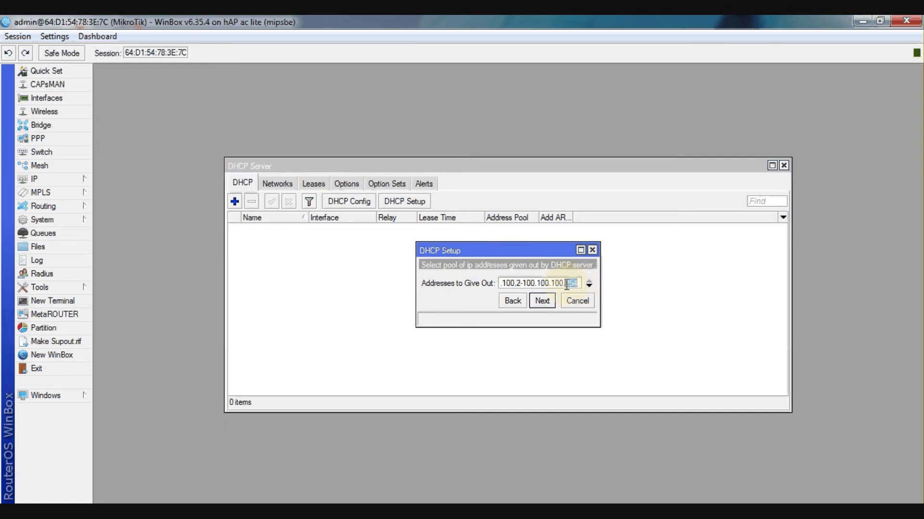
click(541, 300)
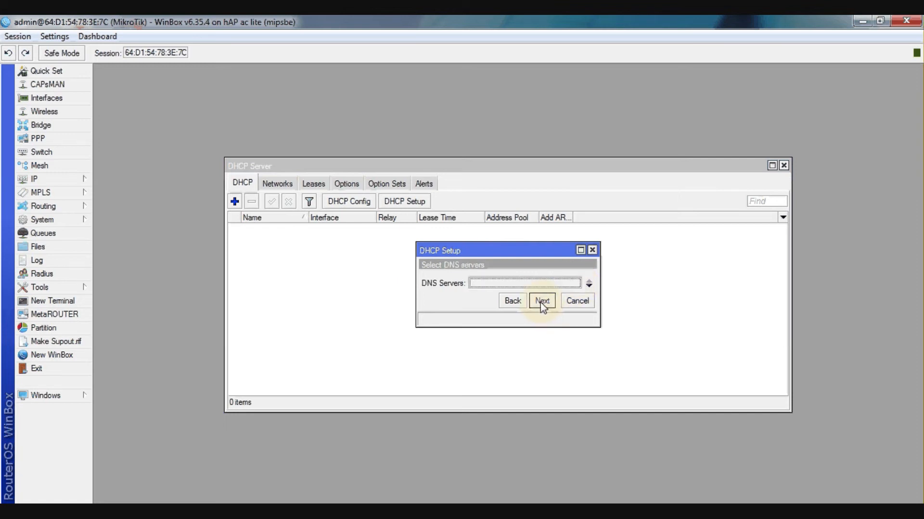
mouse_move(520, 284)
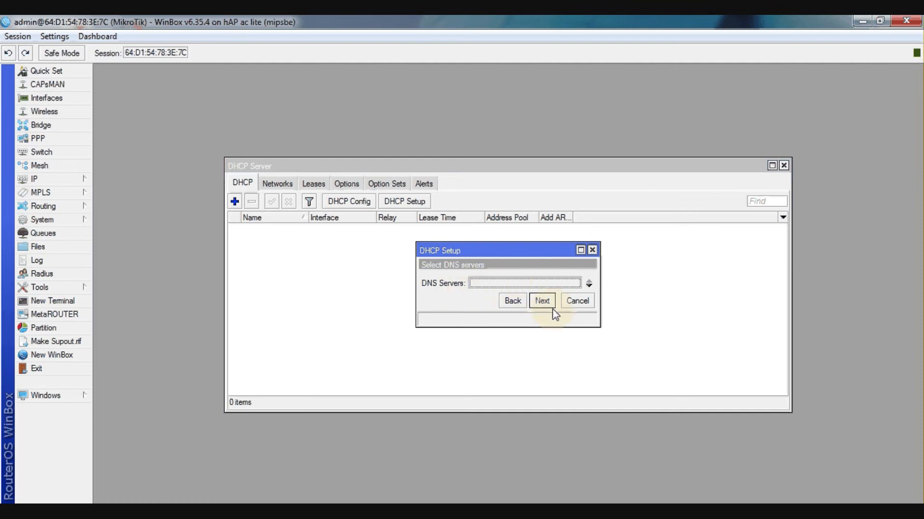
click(540, 300)
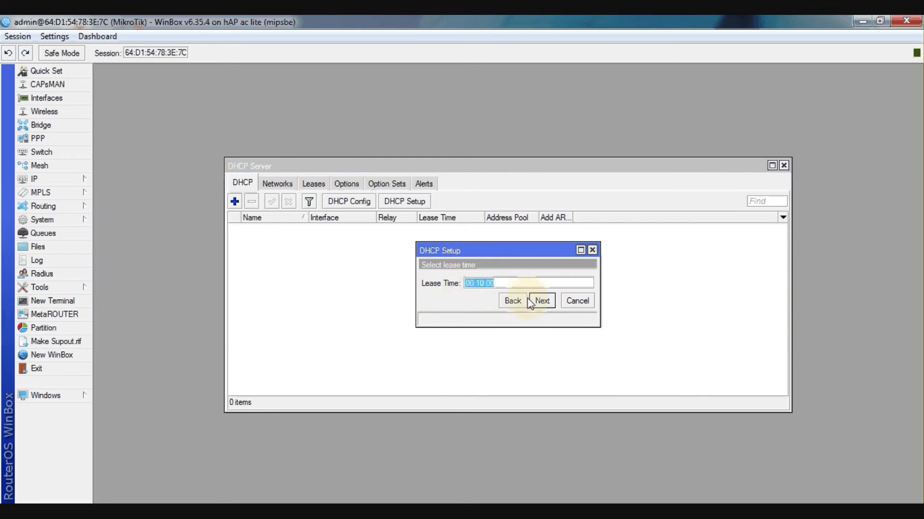
click(540, 300)
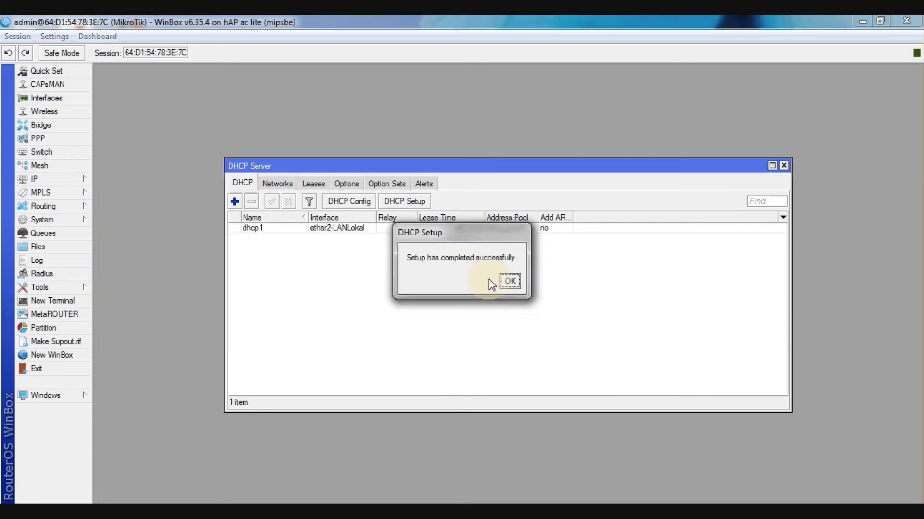
mouse_move(454, 265)
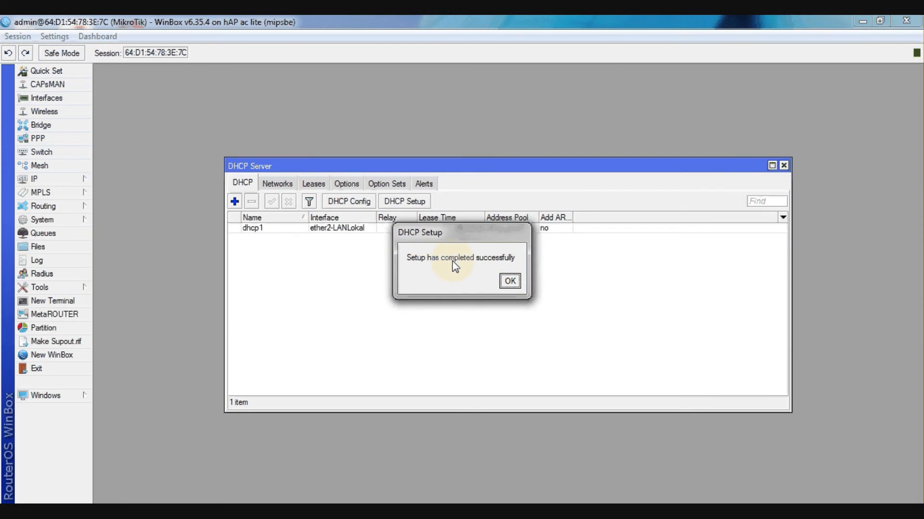
- Dismiss the 'Setup has completed successfully' message with OK
click(509, 281)
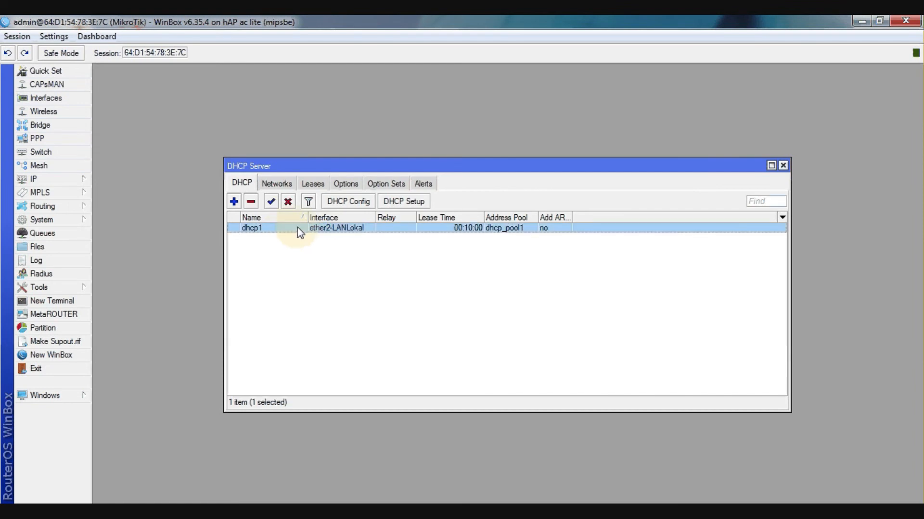
mouse_move(361, 230)
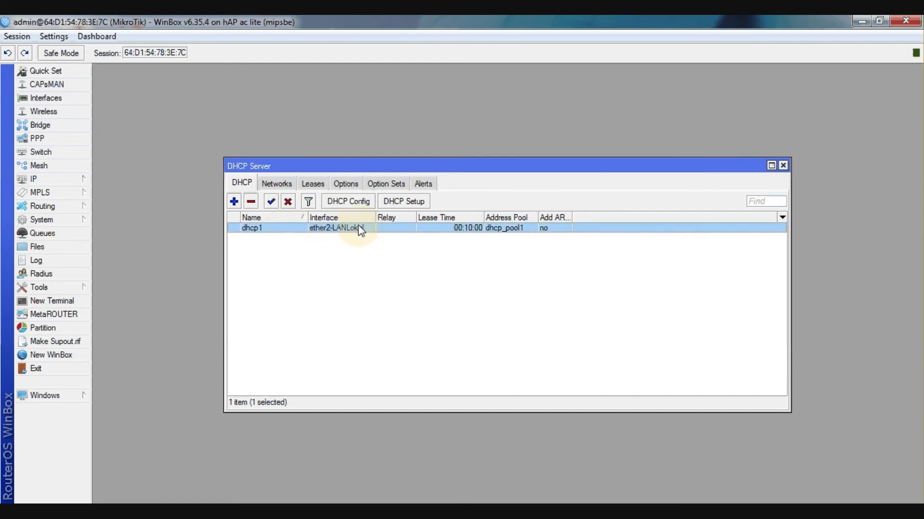
click(276, 183)
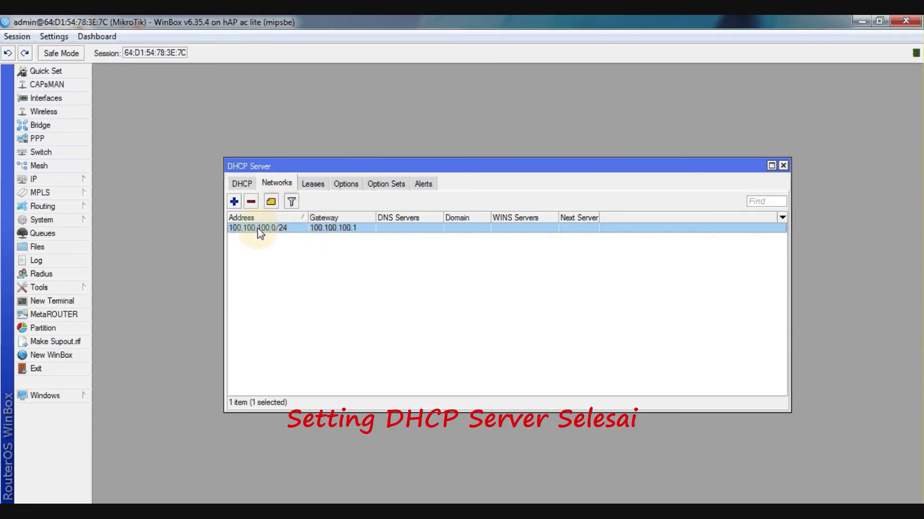
click(240, 183)
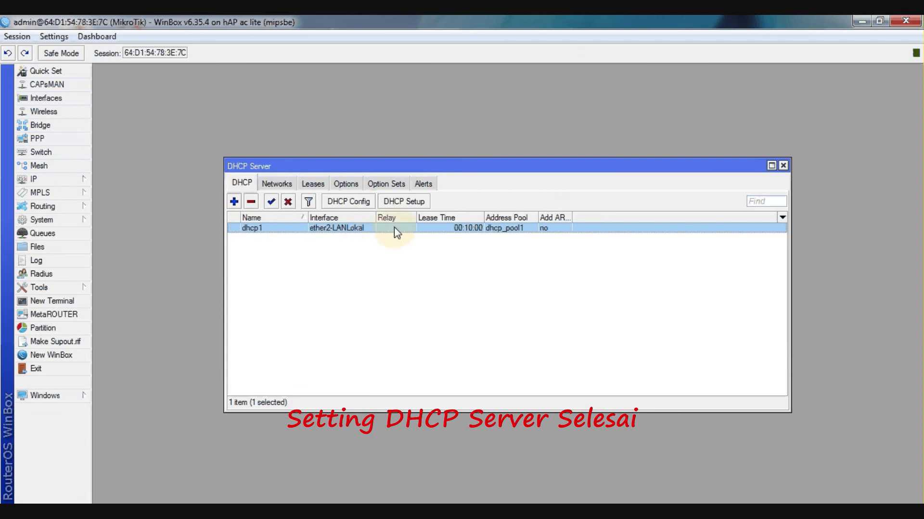
mouse_move(460, 248)
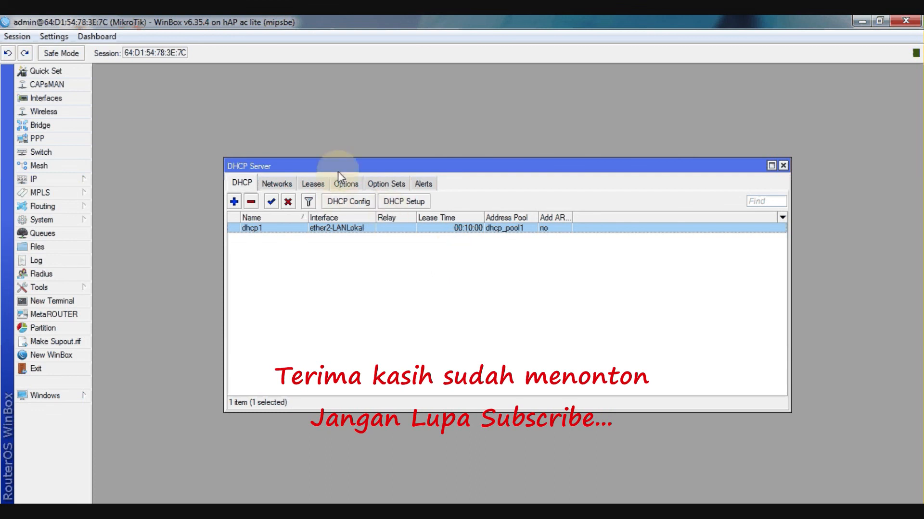
mouse_move(377, 250)
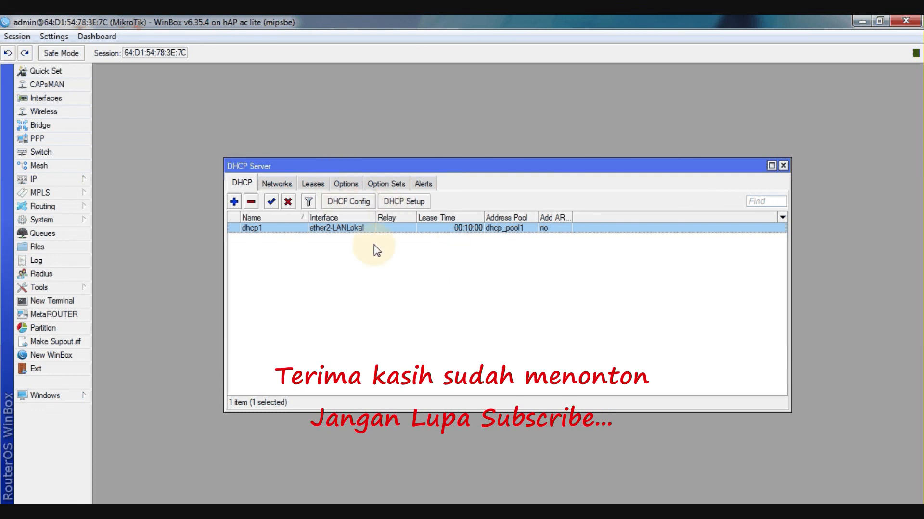